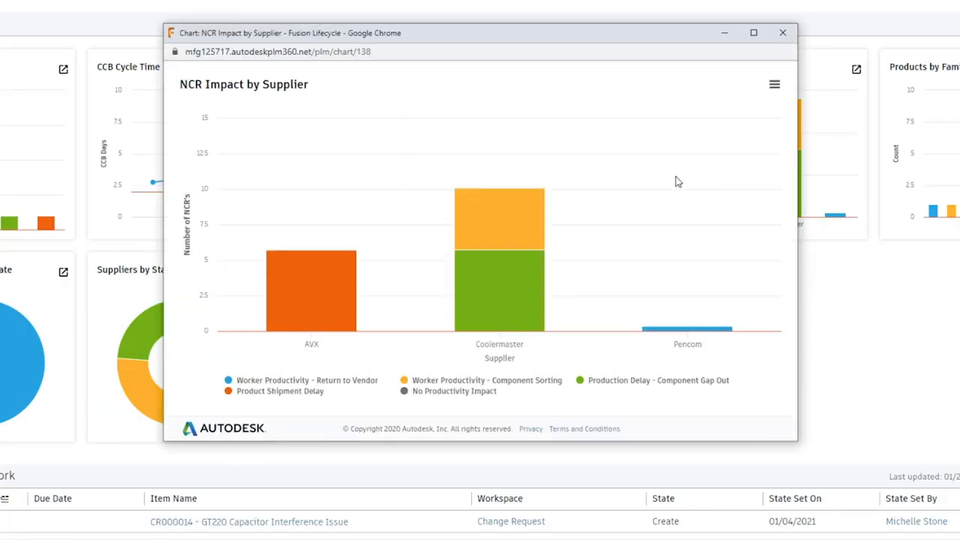
Close the NCR Impact by Supplier window and show the Product Development workspace list.
left_click(36, 21)
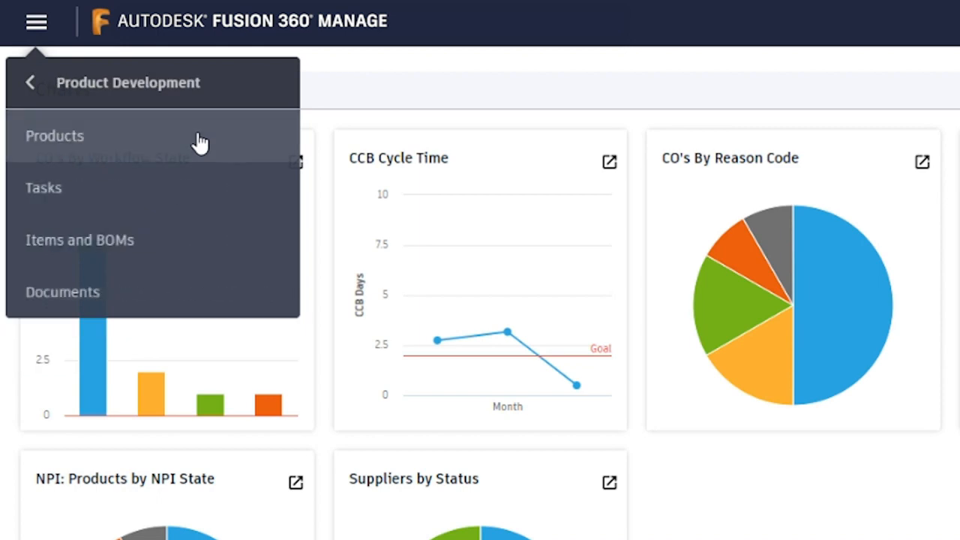